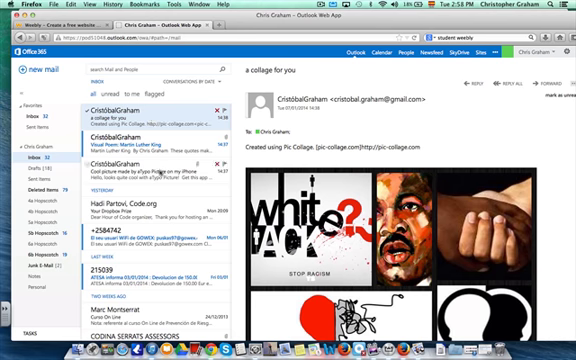
Open the 'a collage for you' email to view its Pic Collage images
click(150, 175)
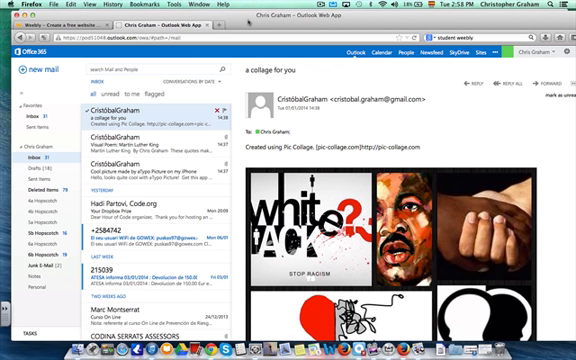
mouse_move(158, 118)
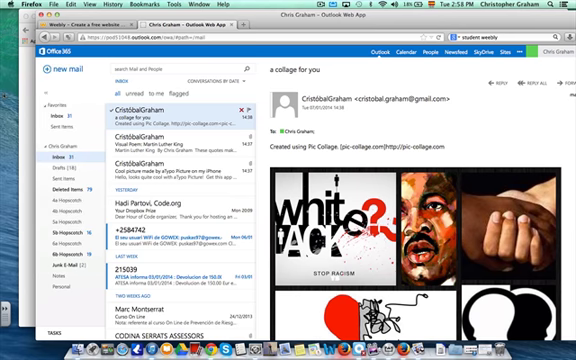
mouse_move(40, 97)
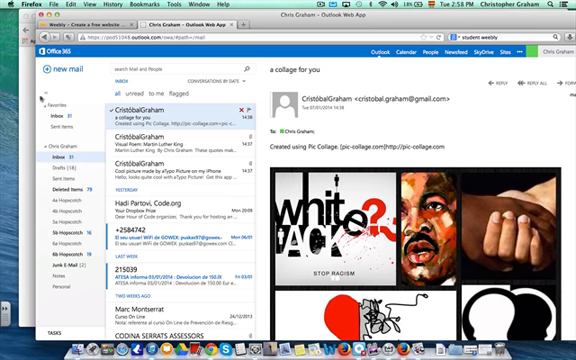